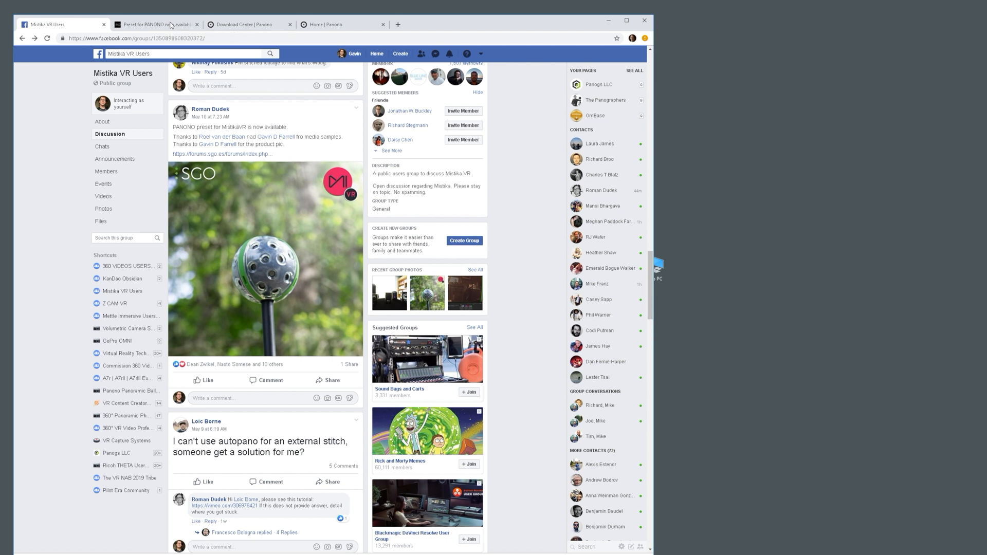
Switch to the SGO forum topic announcing the Panono.grp preset attachment.
{"action": "left_click", "coordinate": [157, 24]}
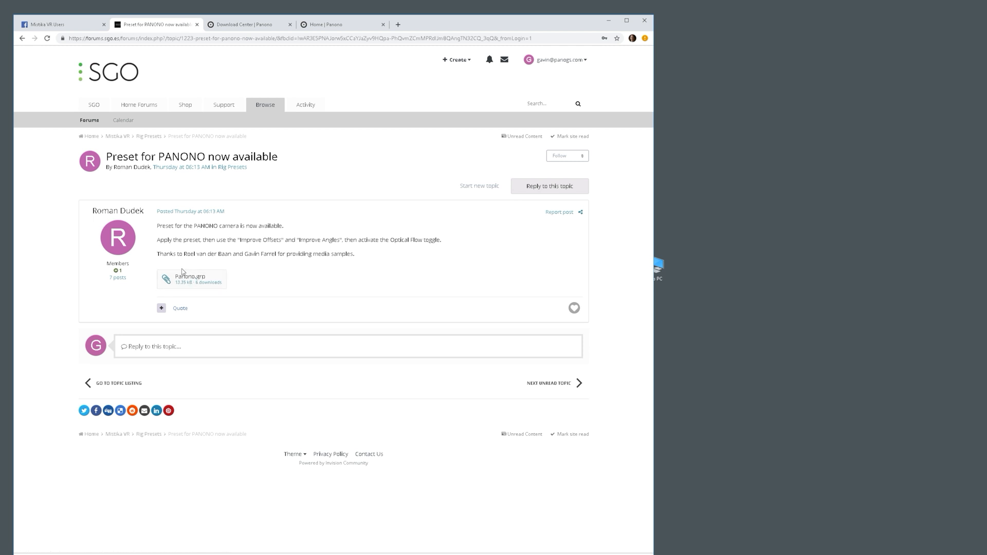
{"action": "mouse_move", "coordinate": [189, 278]}
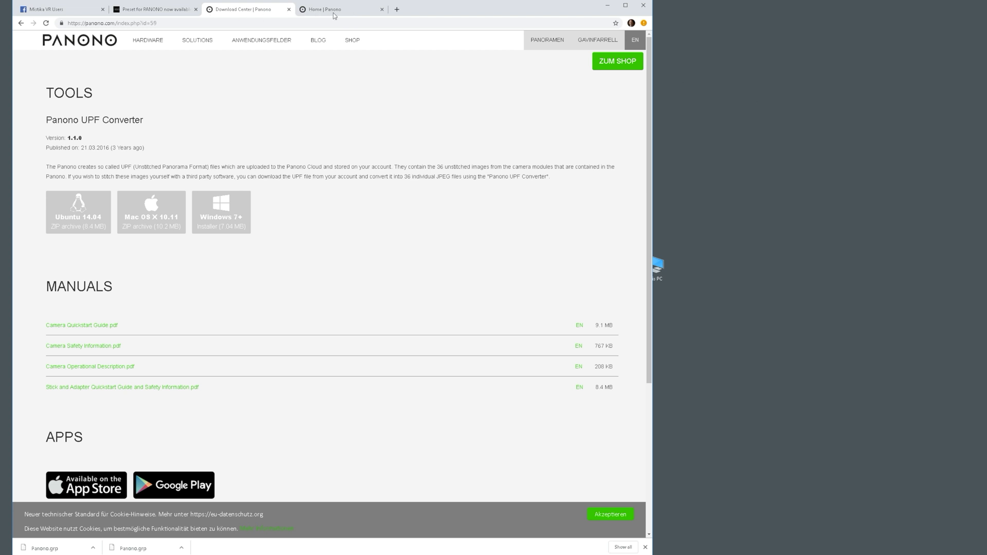
Open the pink-wall bookshelf room panorama from the Panono Cloud account gallery.
{"action": "left_click", "coordinate": [340, 10]}
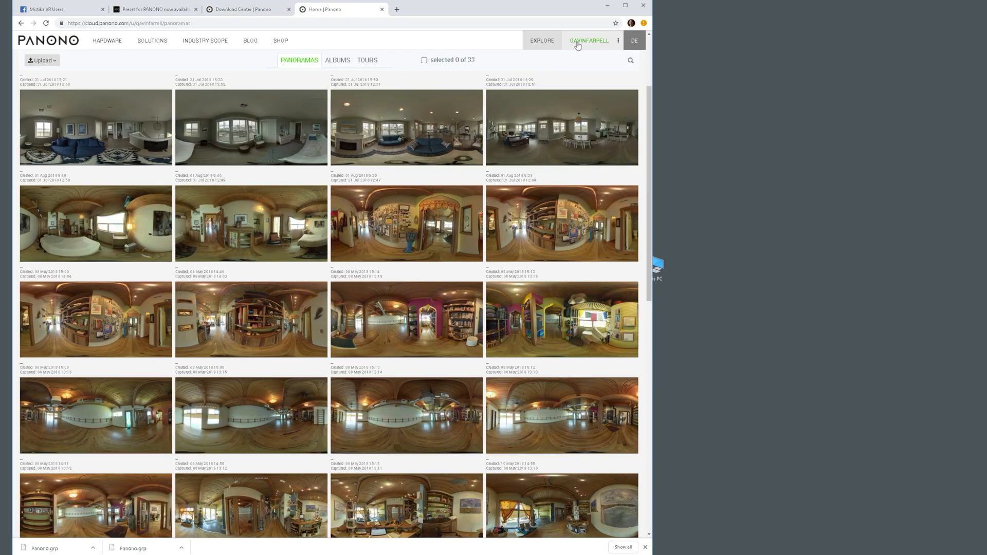
{"action": "mouse_move", "coordinate": [588, 40]}
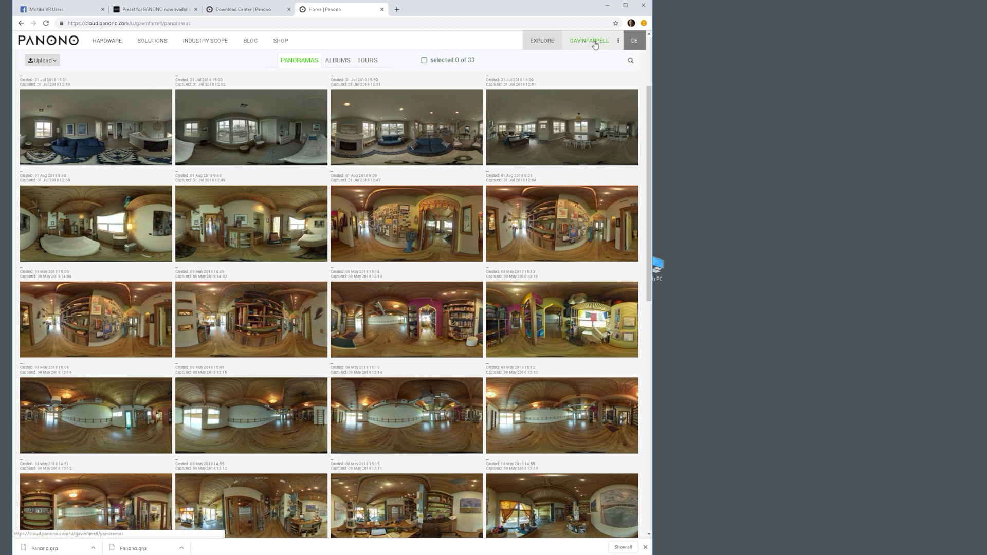
{"action": "left_click", "coordinate": [618, 40]}
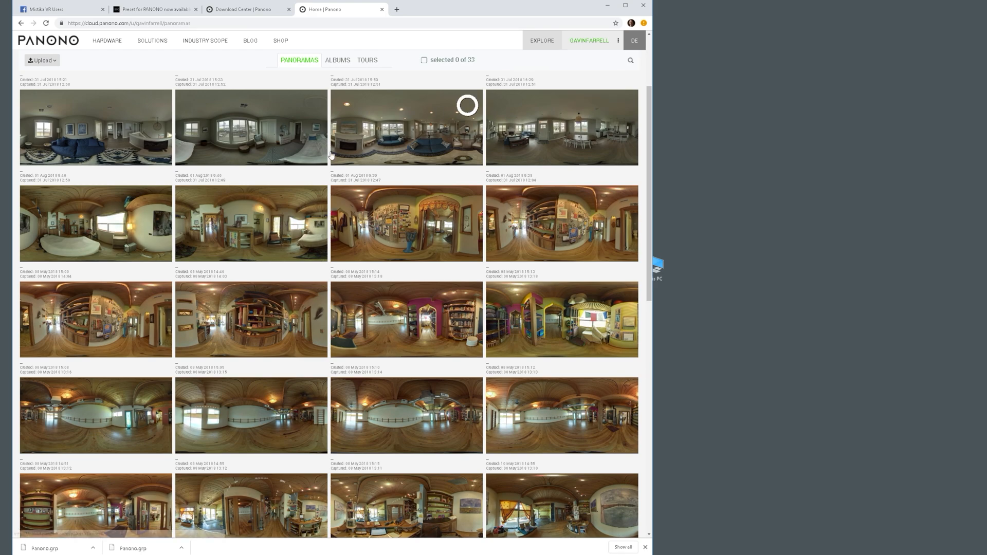
{"action": "scroll", "scroll_direction": "down", "scroll_amount": 3}
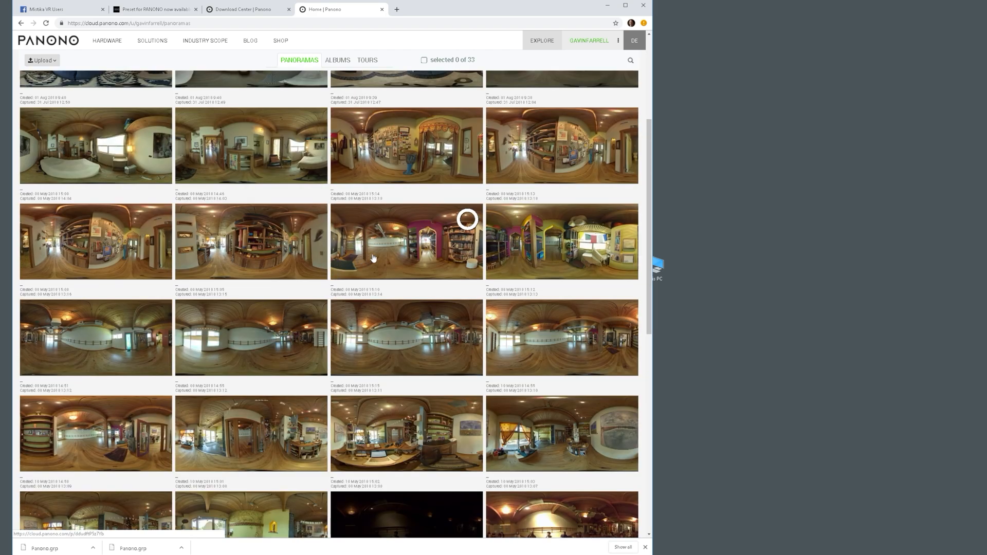
{"action": "left_click", "coordinate": [405, 241]}
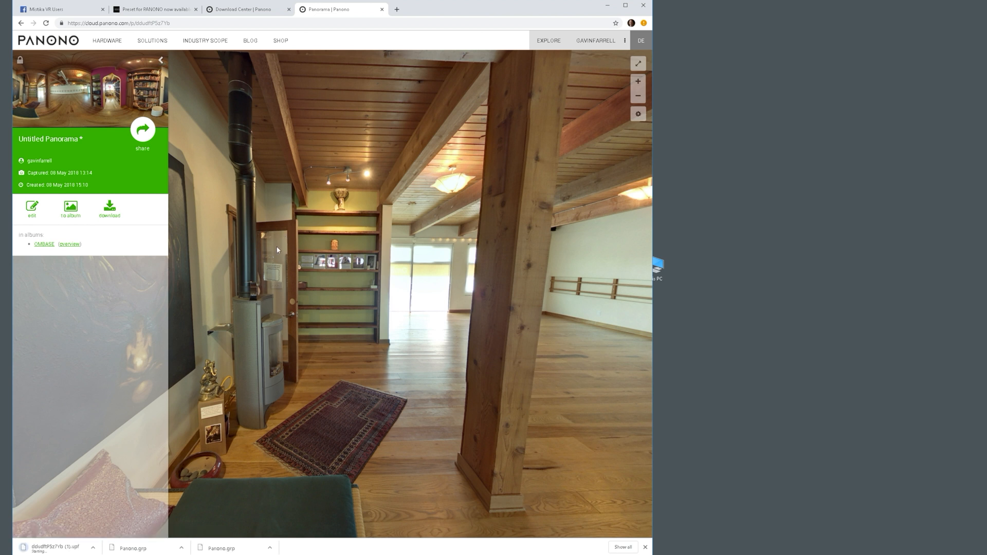
{"action": "mouse_move", "coordinate": [476, 256]}
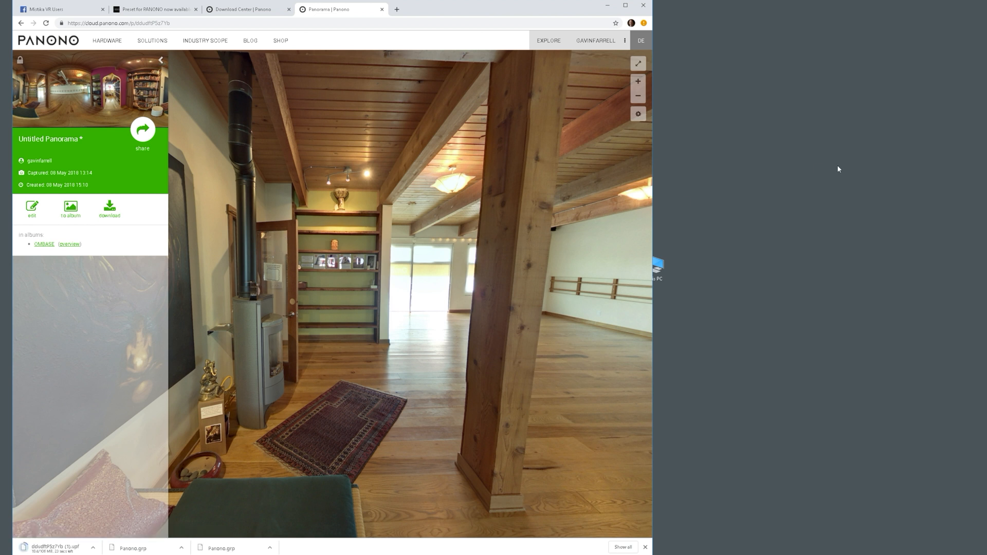
{"action": "mouse_move", "coordinate": [161, 9]}
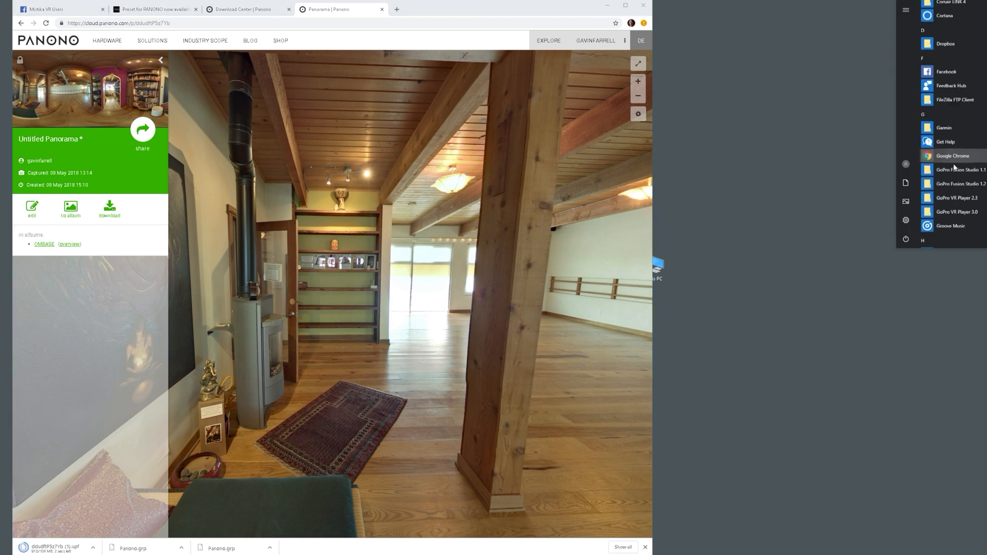
Launch Panono UPF Converter, browse toward the Desktop UPF and bring up the export folder chooser.
{"action": "scroll", "scroll_direction": "down", "scroll_amount": 3}
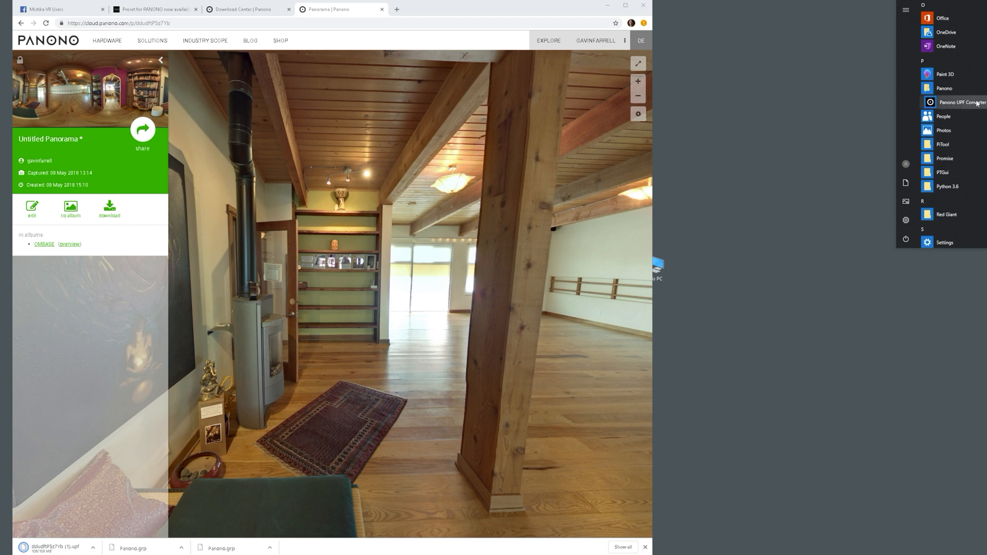
{"action": "left_click", "coordinate": [963, 102]}
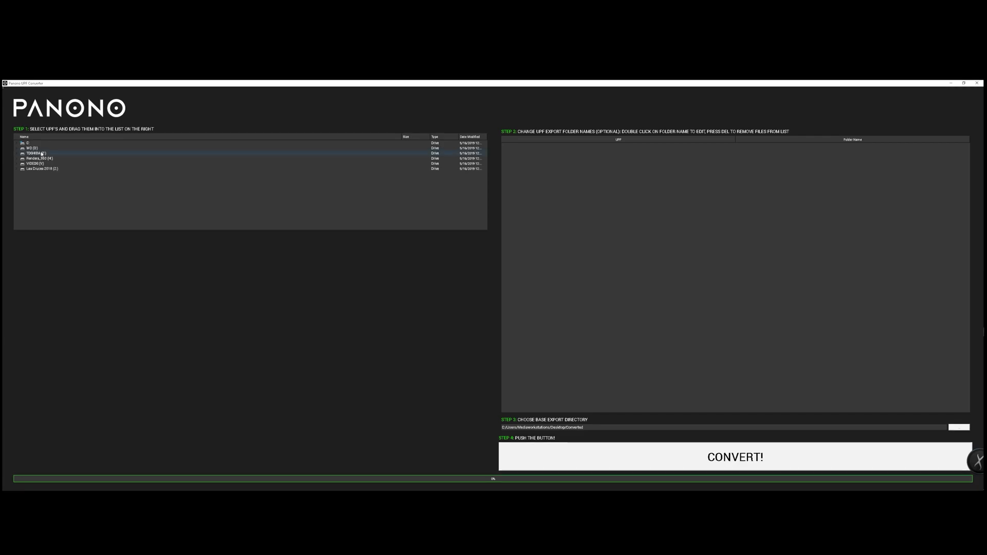
{"action": "left_click", "coordinate": [17, 143]}
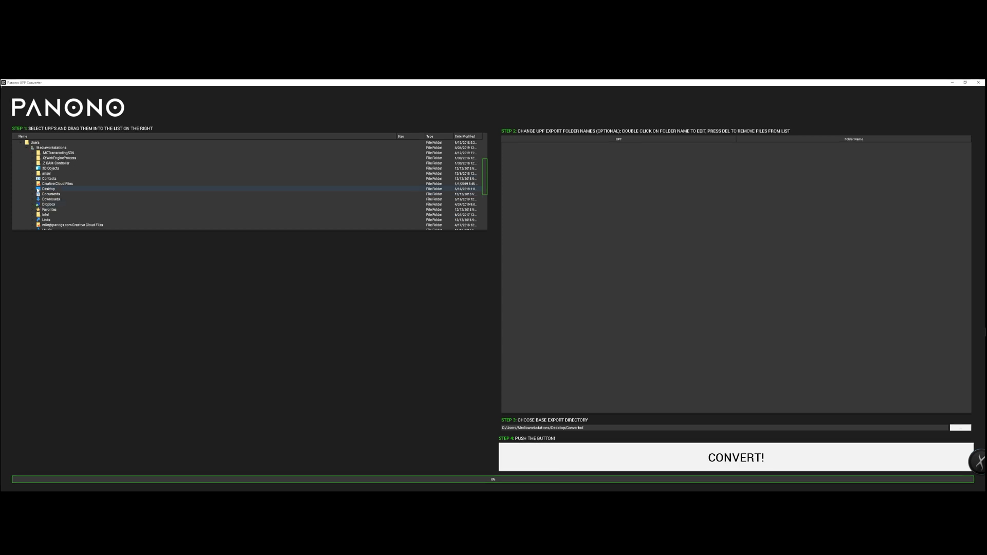
{"action": "scroll", "scroll_direction": "down", "scroll_amount": 3}
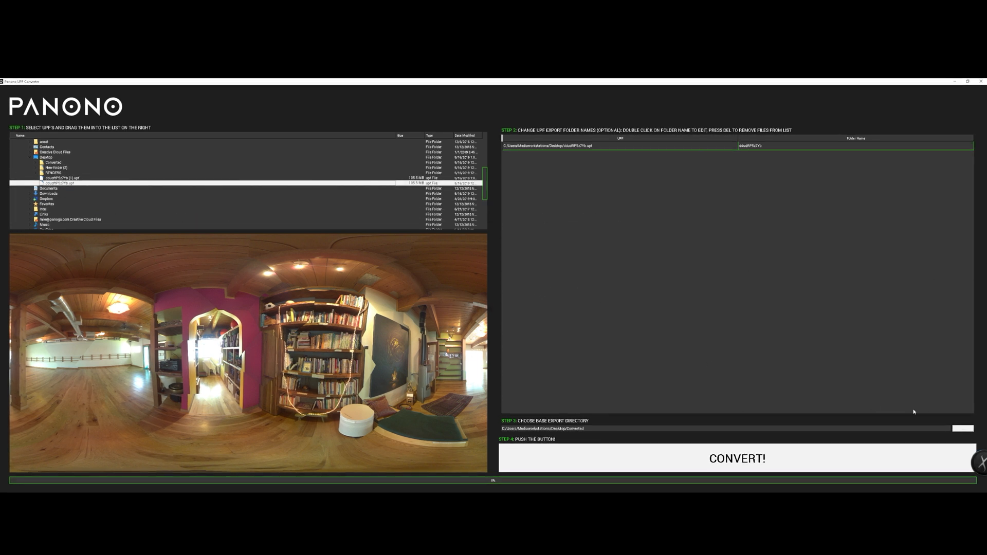
{"action": "left_click", "coordinate": [961, 429]}
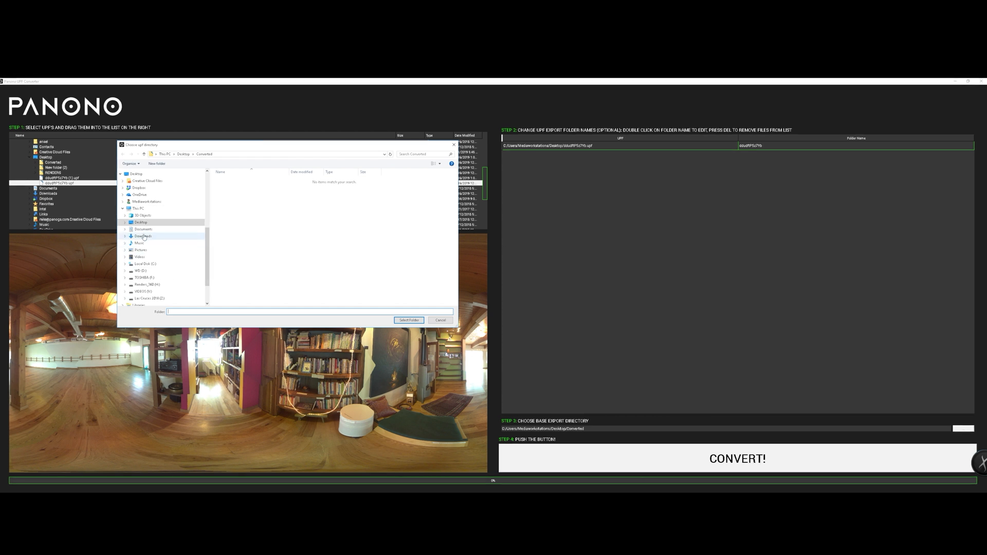
Pick the Desktop Converted folder as the export destination for the camera images.
{"action": "left_click", "coordinate": [144, 228]}
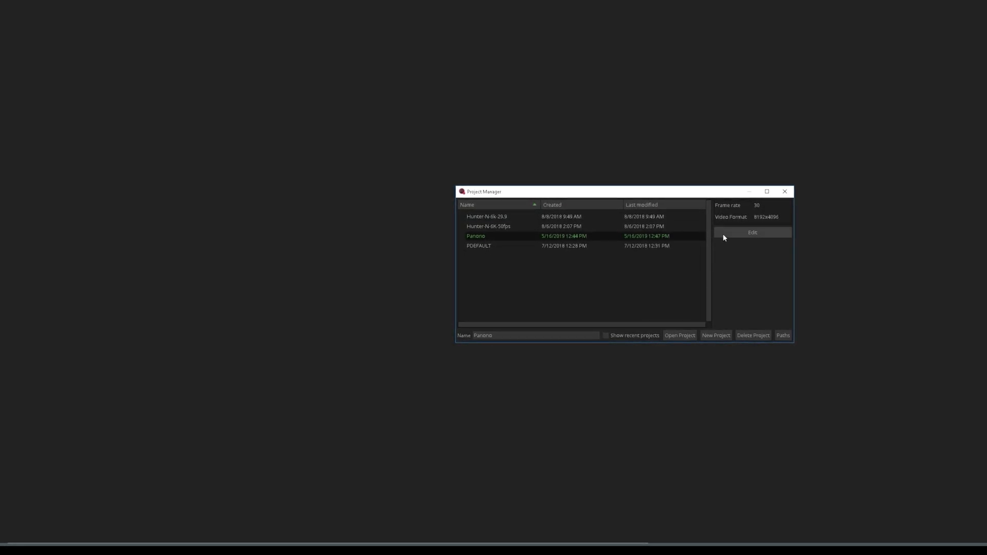
Review the Panono project's 8192x4096, 30 fps format settings and confirm them unchanged.
{"action": "left_click", "coordinate": [752, 232]}
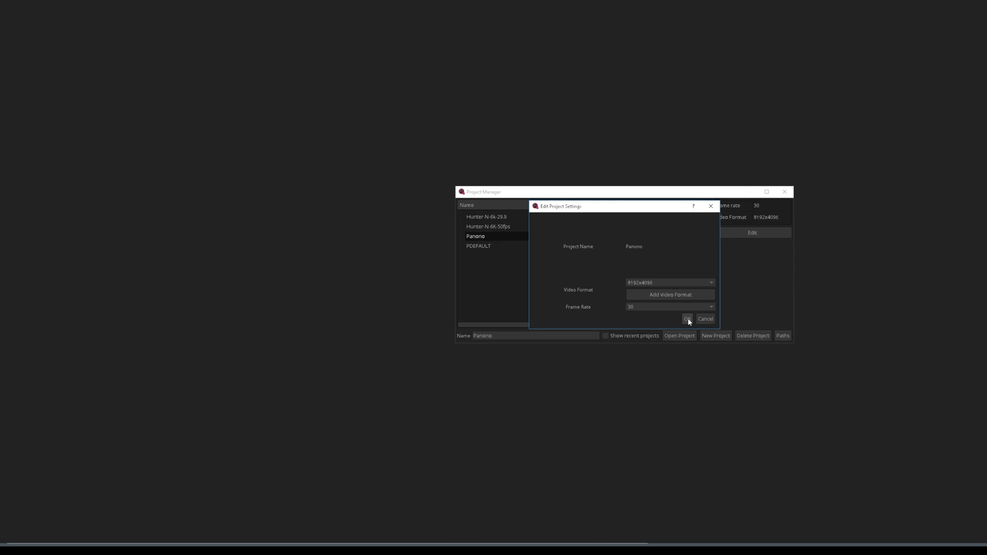
{"action": "left_click", "coordinate": [686, 319]}
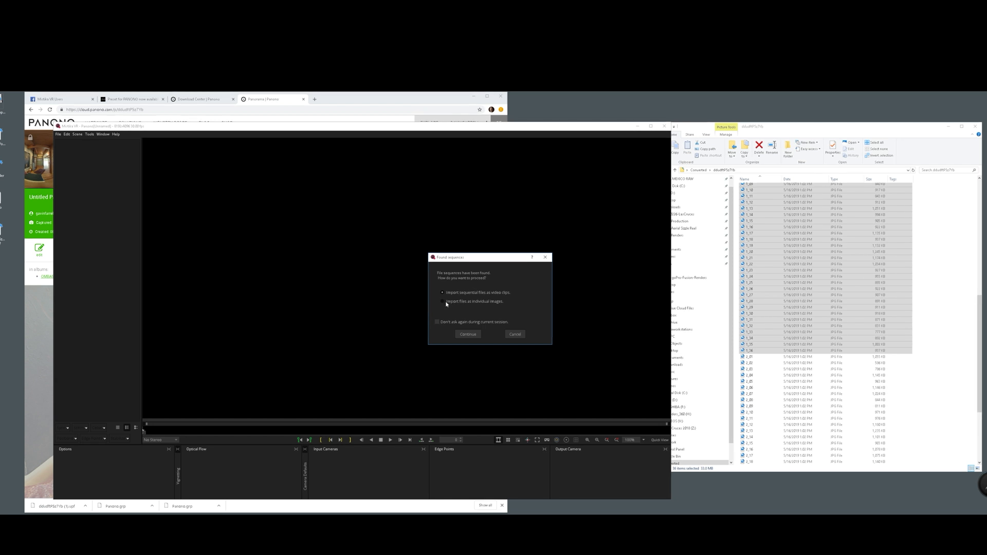
Import the 36 files as individual images and create one camera stack with the Panono default preset.
{"action": "left_click", "coordinate": [442, 301]}
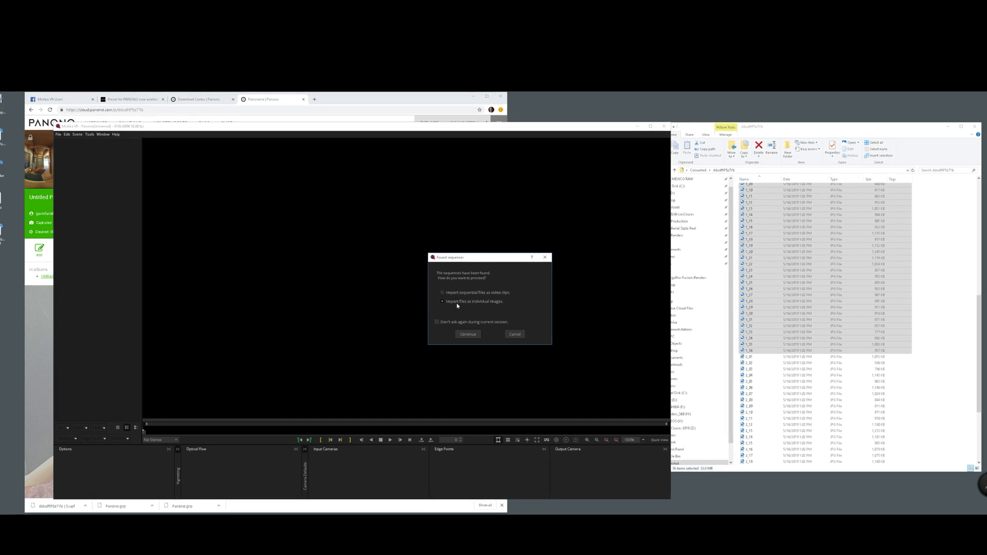
{"action": "mouse_move", "coordinate": [477, 308]}
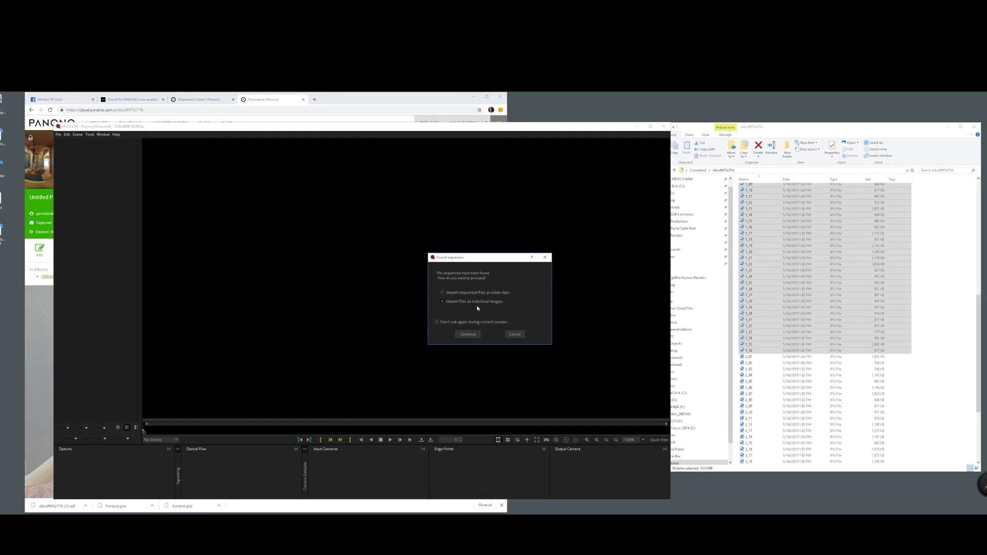
{"action": "left_click", "coordinate": [467, 333]}
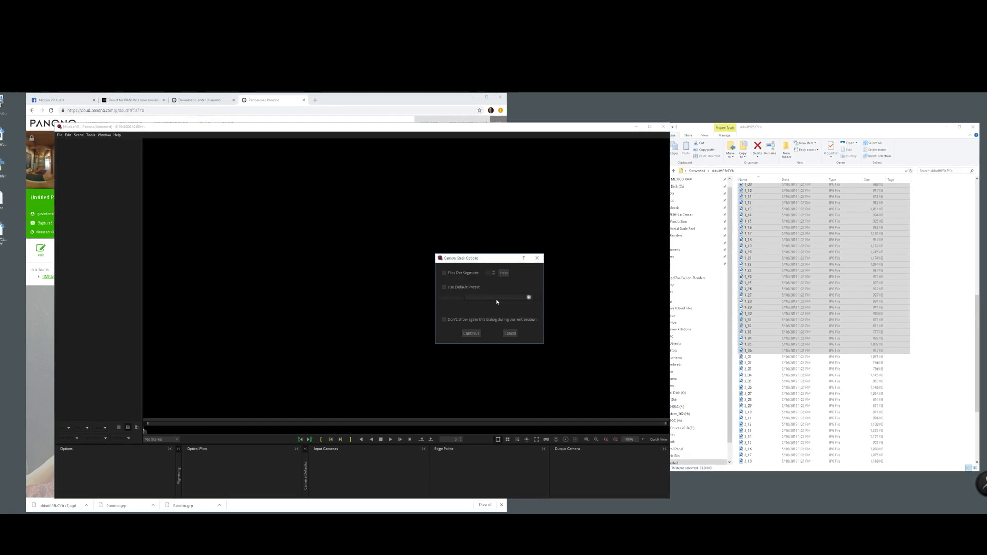
{"action": "left_click", "coordinate": [444, 287]}
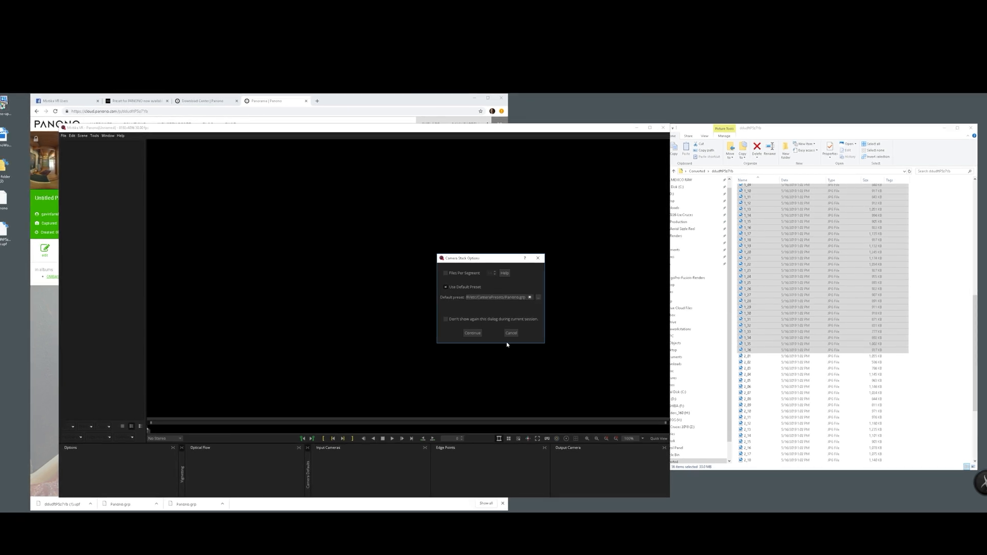
{"action": "left_click", "coordinate": [471, 332]}
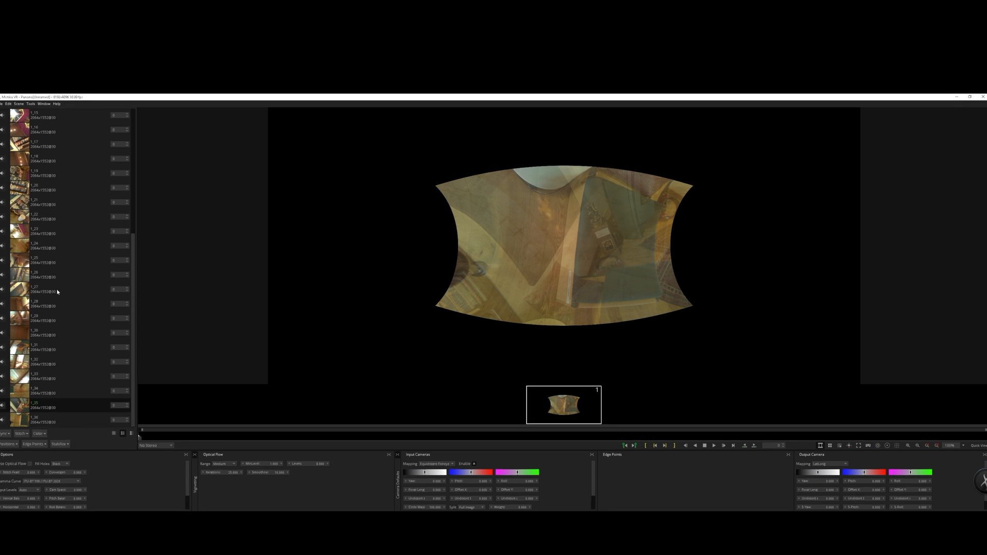
Load the Panono camera preset via Scene > Load Preset and show a guide grid over the stitched panorama.
{"action": "left_click", "coordinate": [30, 104]}
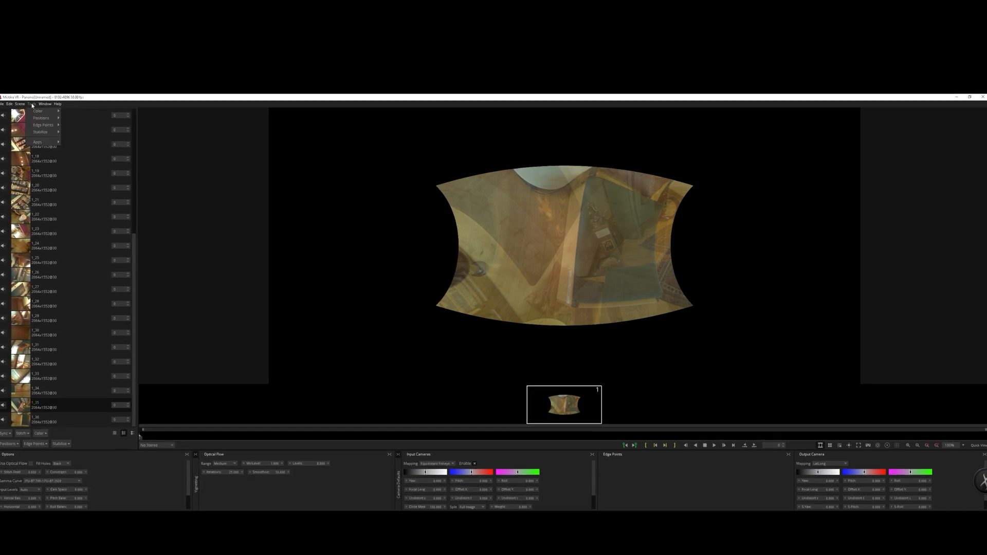
{"action": "left_click", "coordinate": [33, 103]}
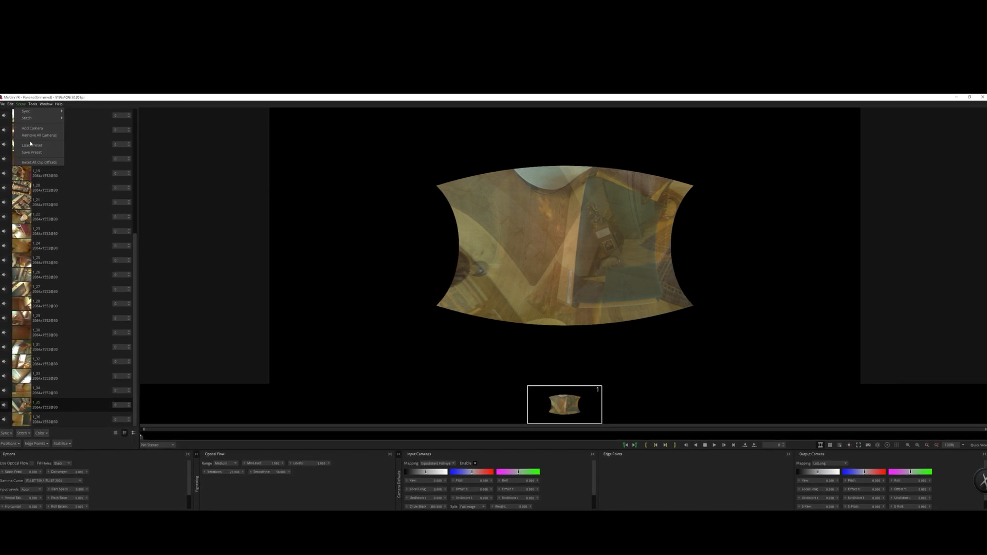
{"action": "left_click", "coordinate": [32, 145]}
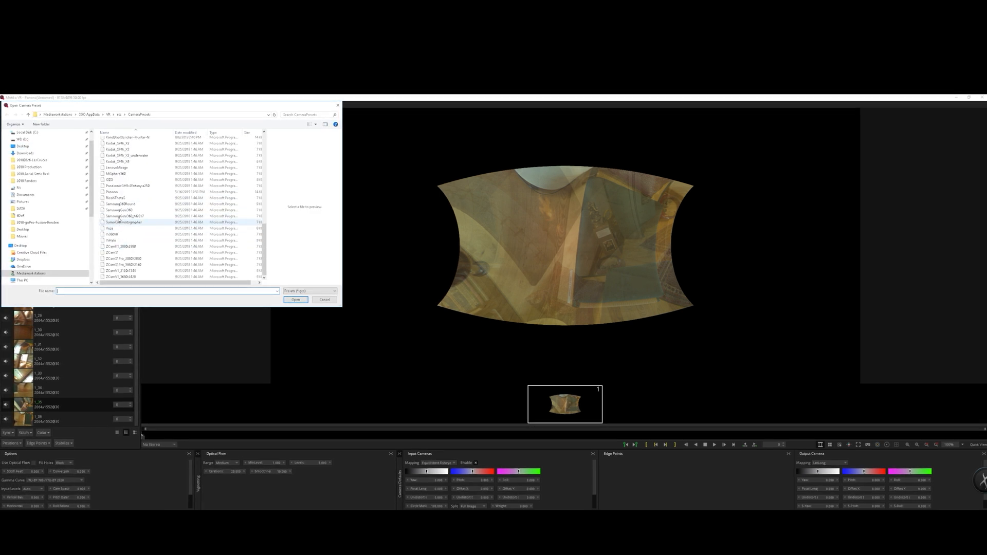
{"action": "left_click", "coordinate": [324, 299]}
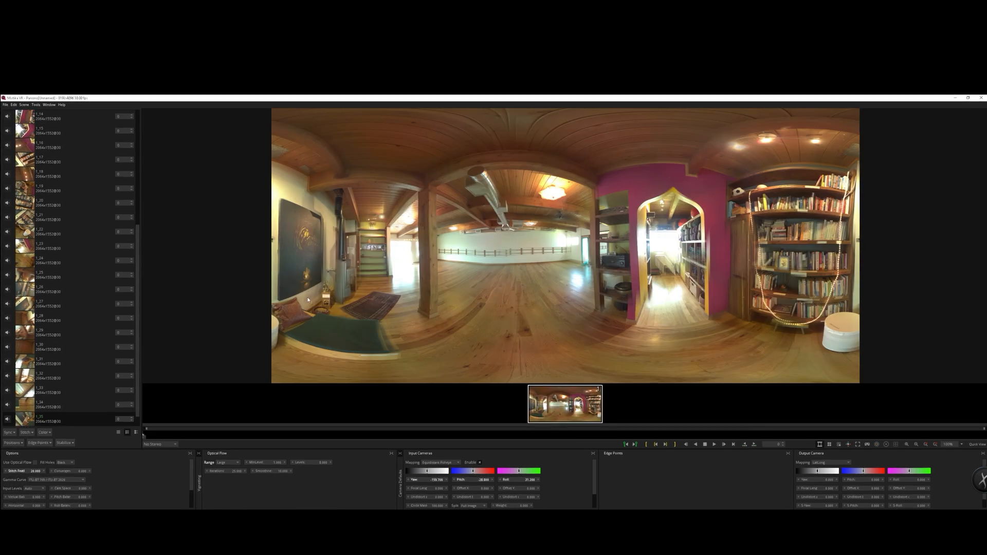
{"action": "left_click", "coordinate": [11, 442]}
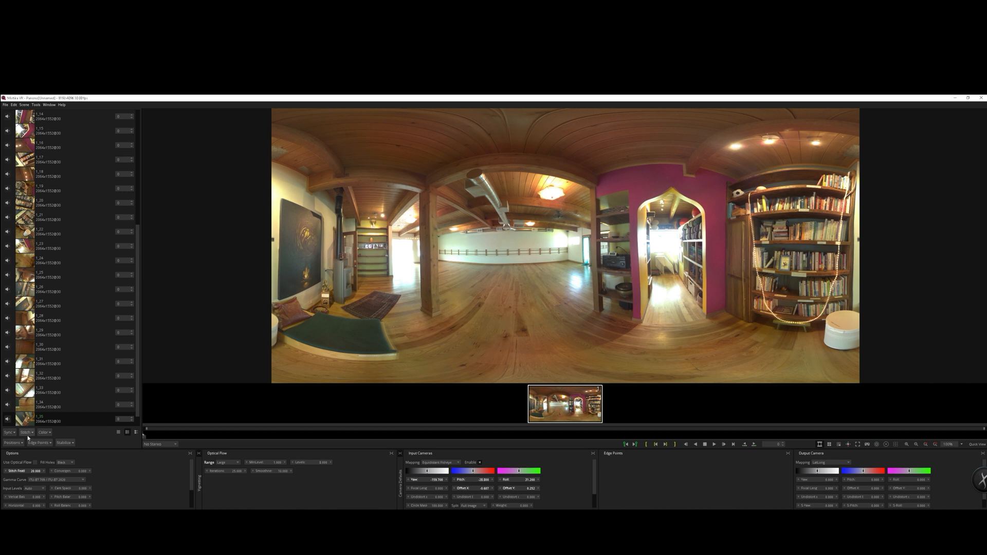
{"action": "left_click", "coordinate": [11, 442]}
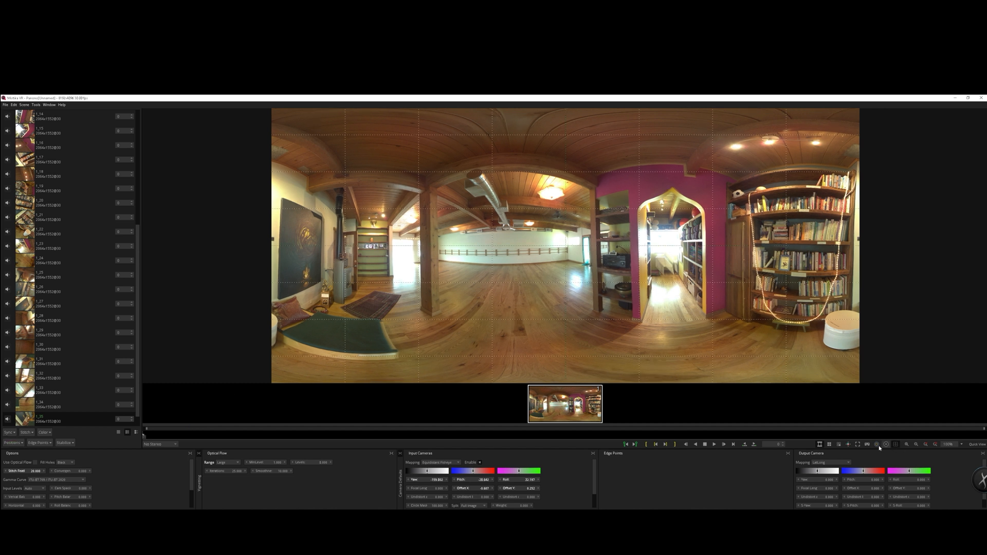
Show each camera's coverage outline overlay on the stitched room panorama.
{"action": "left_click", "coordinate": [885, 444]}
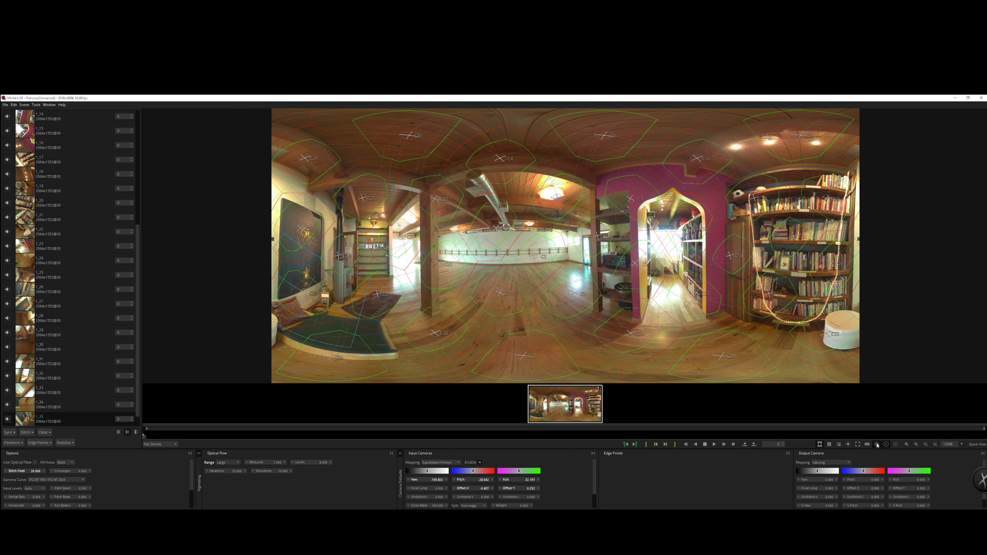
{"action": "mouse_move", "coordinate": [610, 256]}
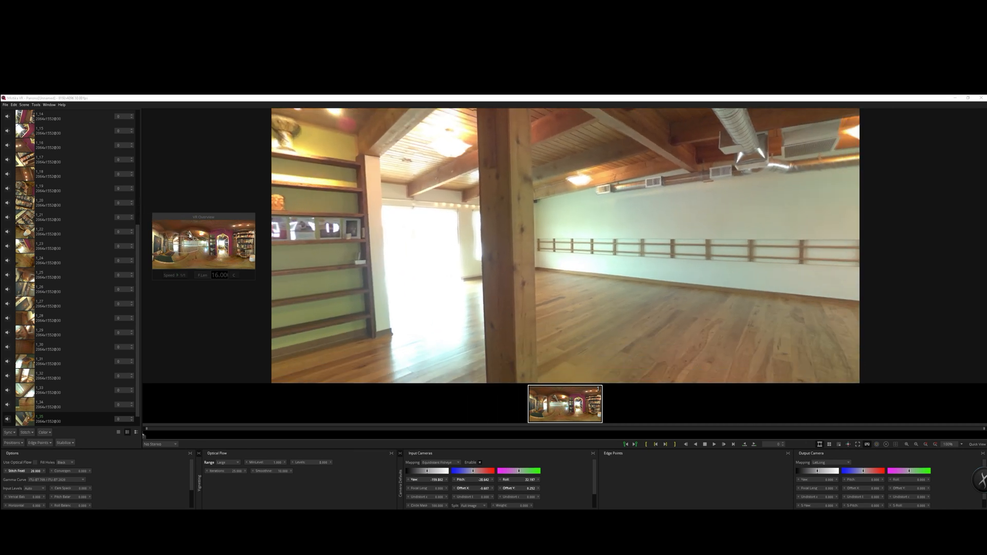
Set the render output to Image Sequence packaging with JPEG codec.
{"action": "left_click", "coordinate": [6, 105]}
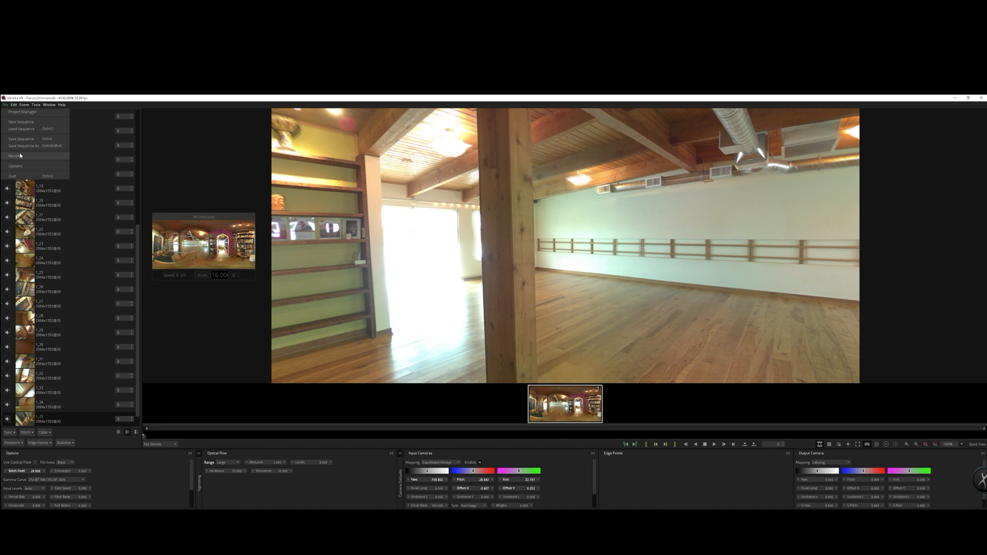
{"action": "left_click", "coordinate": [13, 156]}
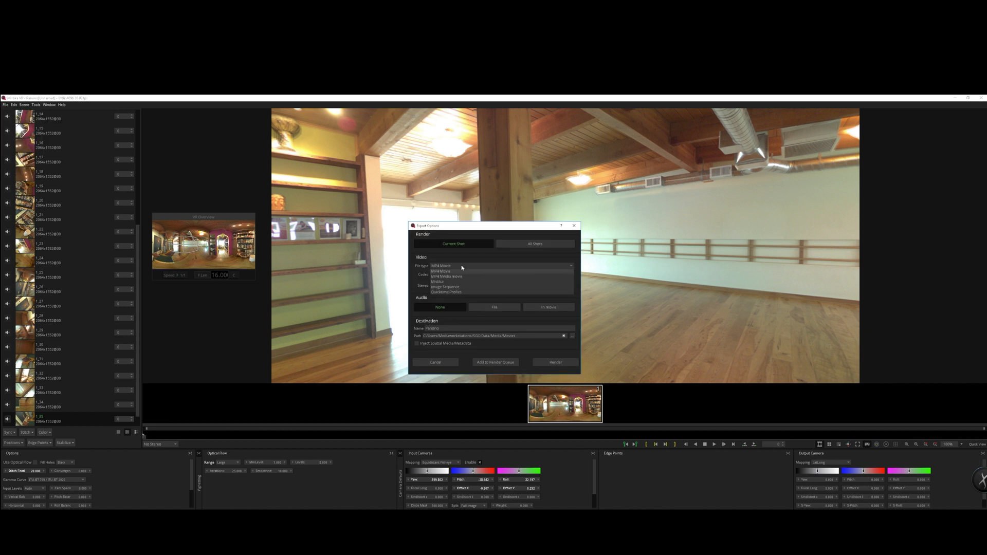
{"action": "left_click", "coordinate": [446, 276]}
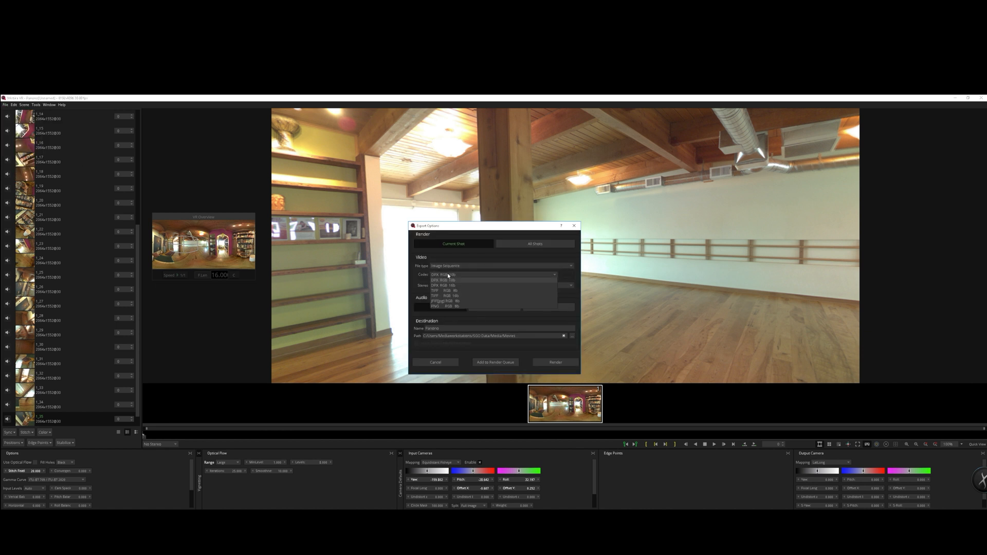
{"action": "left_click", "coordinate": [443, 306]}
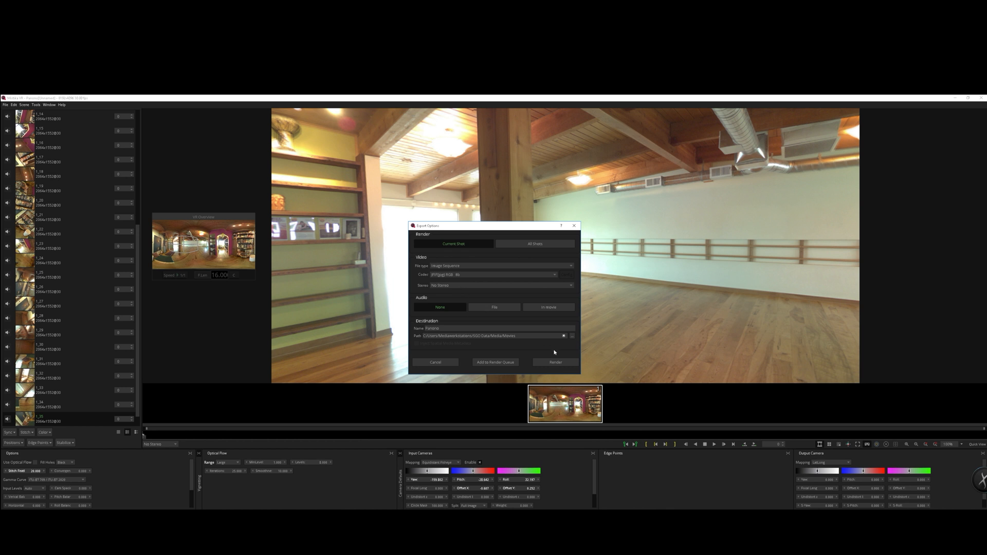
Render to the Desktop folder as destination, allowing existing files to be overwritten.
{"action": "left_click", "coordinate": [571, 336]}
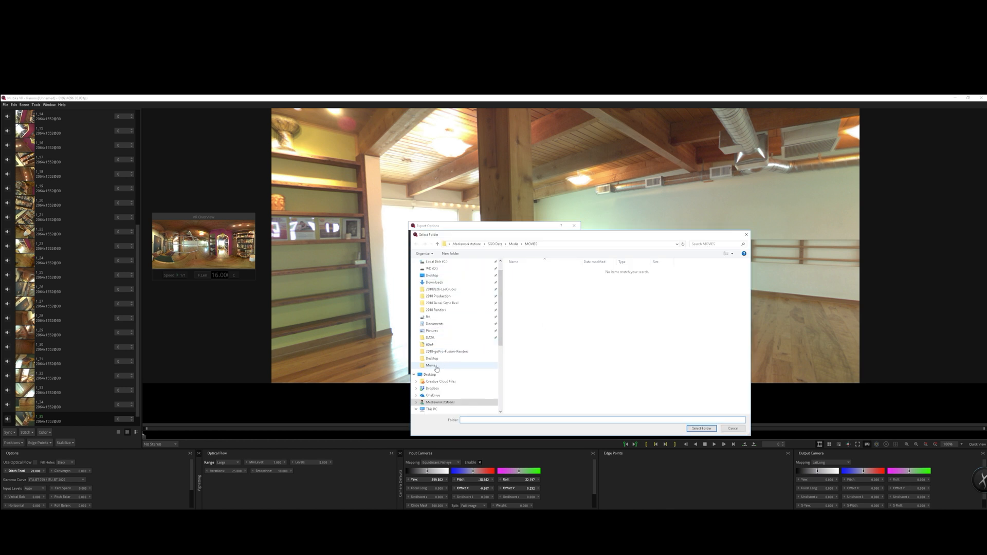
{"action": "left_click", "coordinate": [432, 358]}
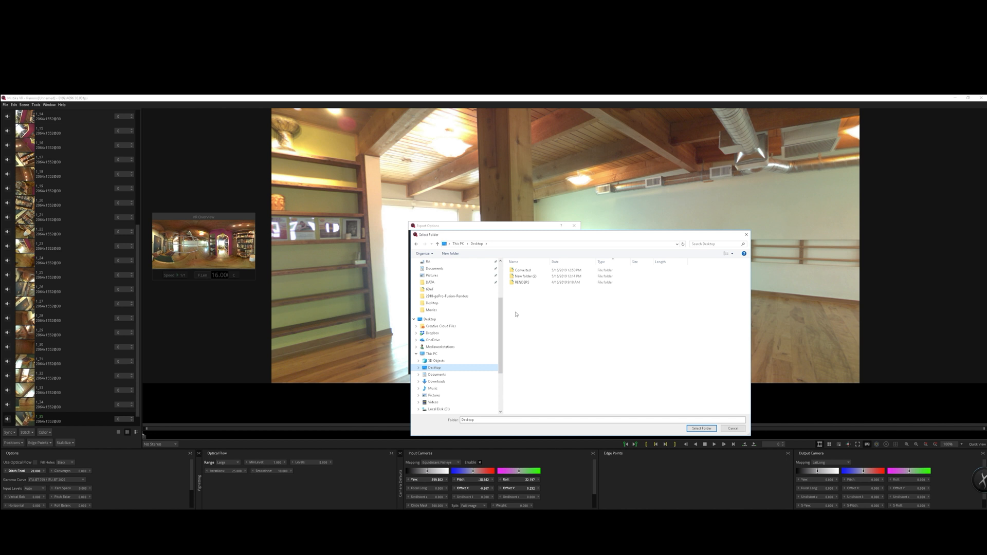
{"action": "left_click", "coordinate": [700, 428]}
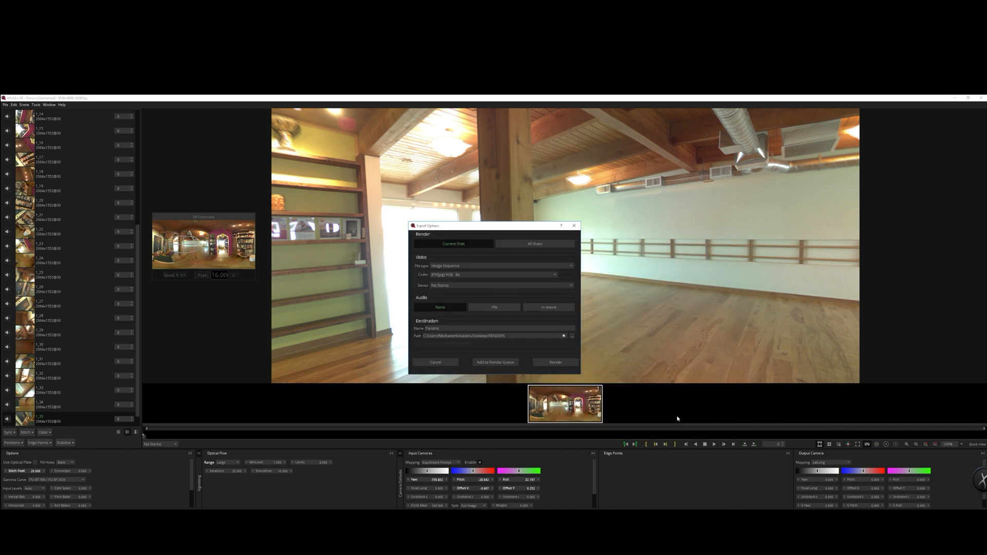
{"action": "left_click", "coordinate": [556, 362]}
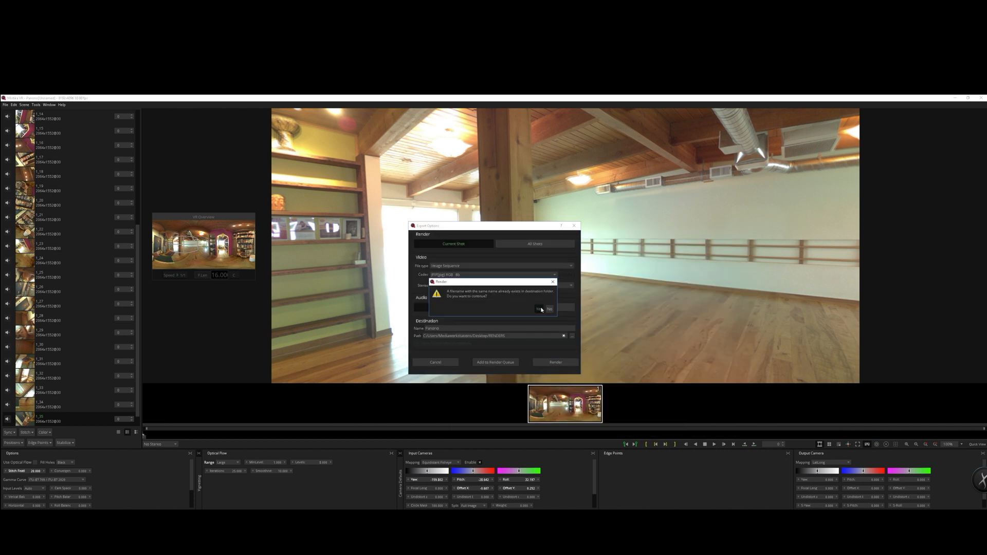
{"action": "left_click", "coordinate": [549, 309]}
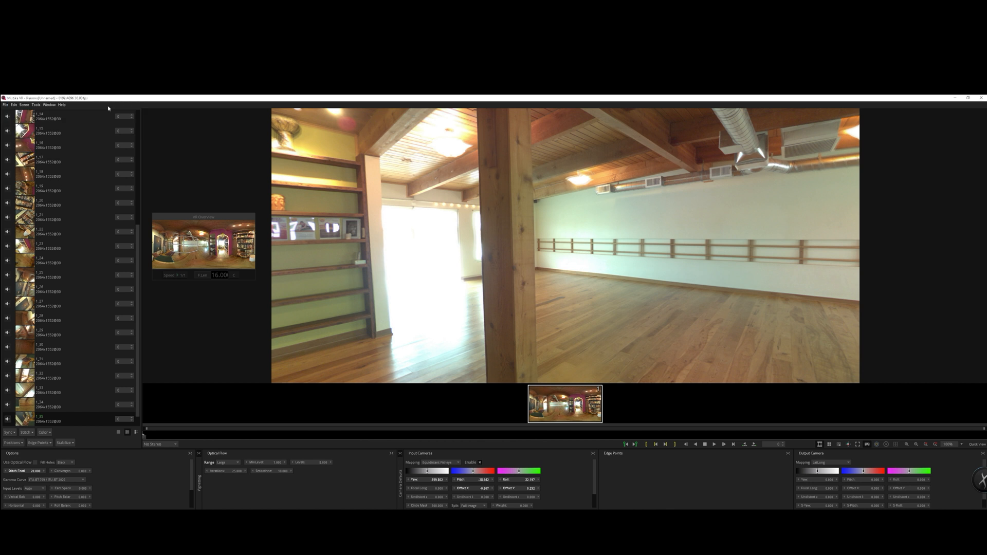
{"action": "mouse_move", "coordinate": [791, 172]}
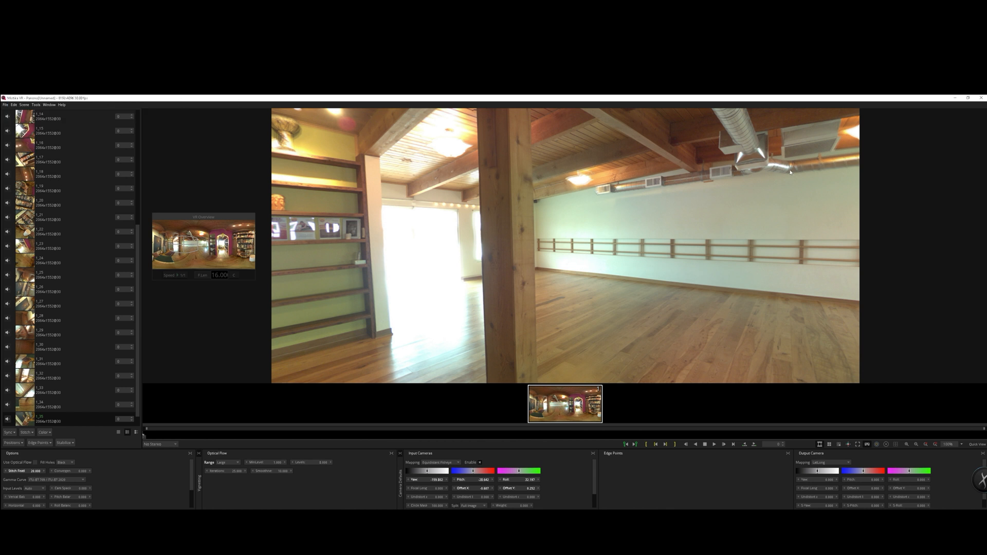